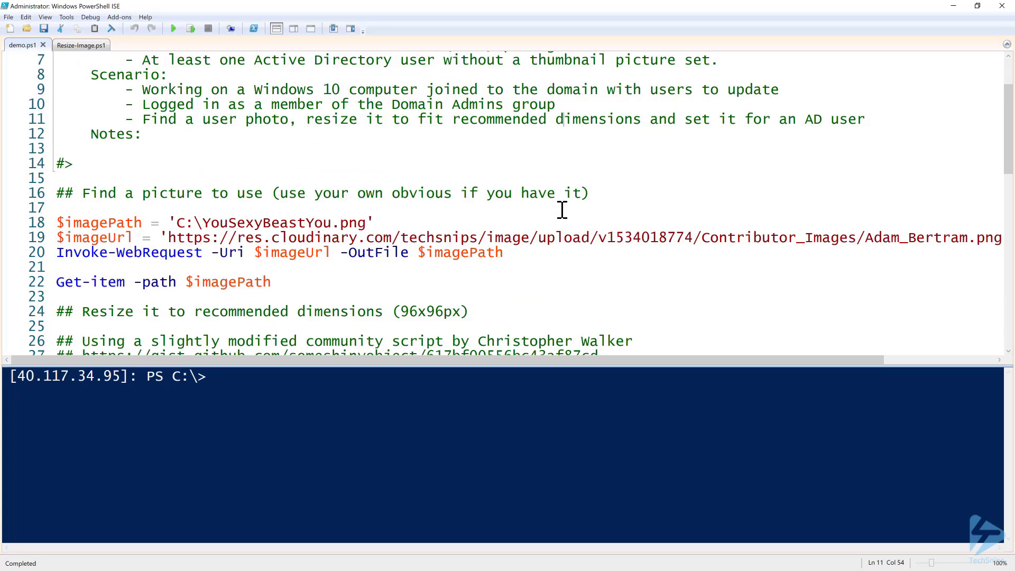
Step: Run the image path, URL and Invoke-WebRequest lines to download the sample photo
scroll("down", 3)
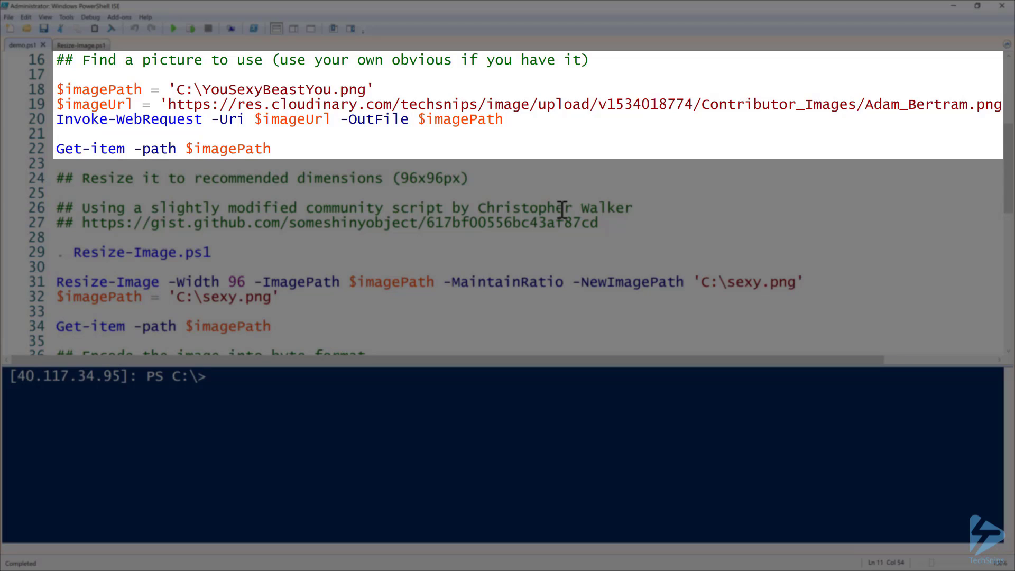
mouse_move(323, 57)
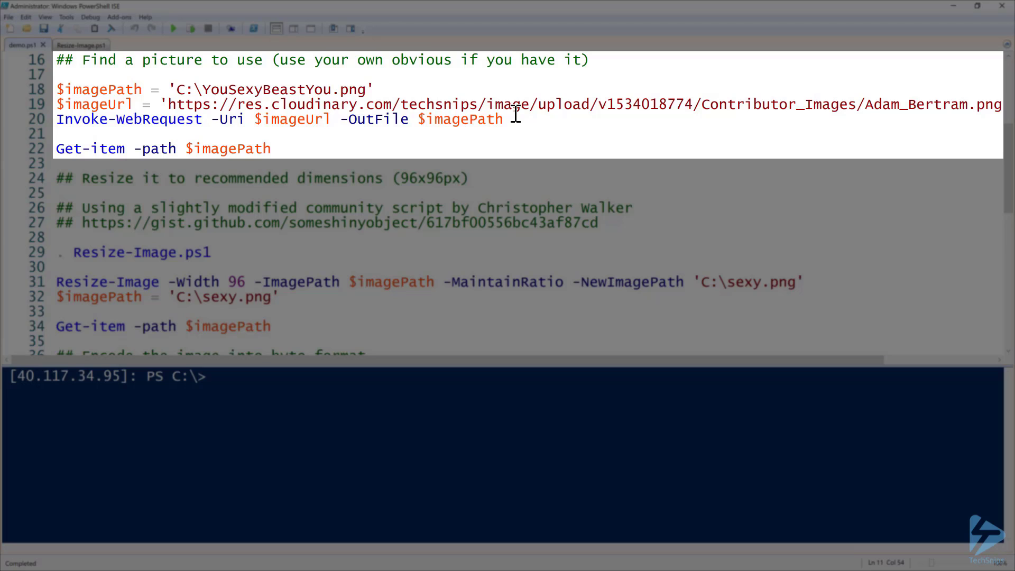
double_click(282, 89)
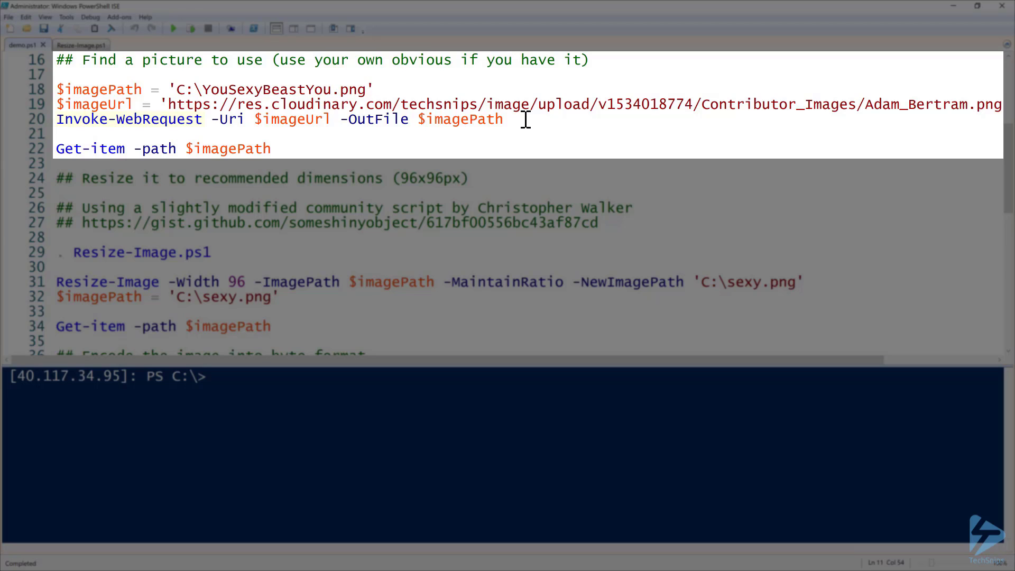
left_click_drag(524, 119, 57, 89)
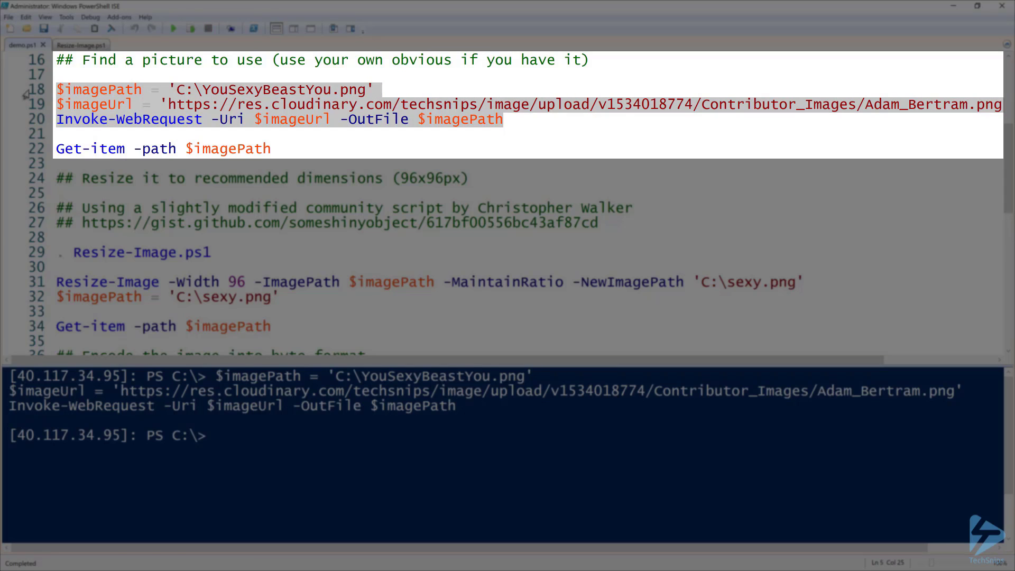
mouse_move(229, 176)
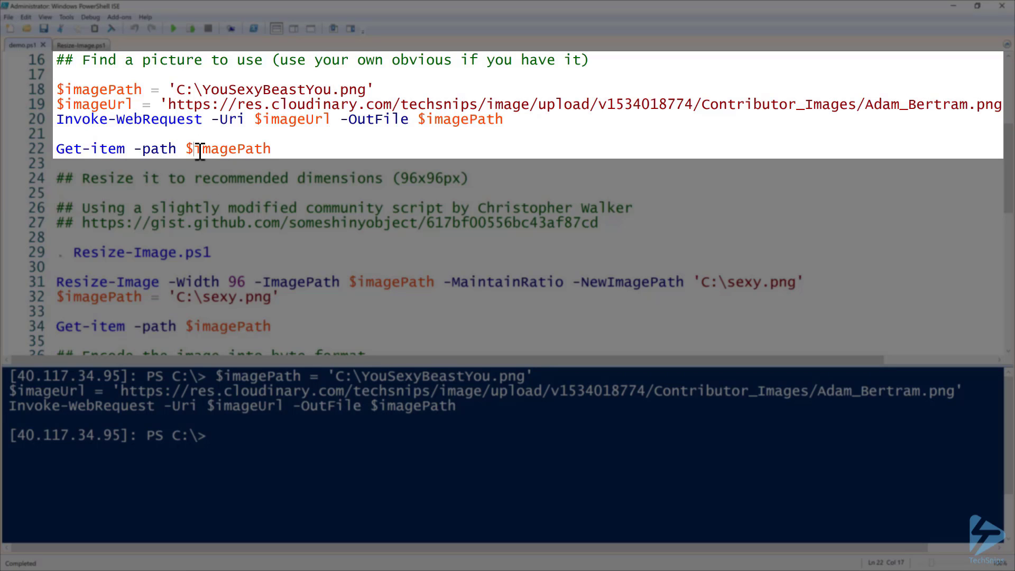
Step: Run Get-Item to confirm YouSexyBeastYou.png exists in C:\
left_click(172, 28)
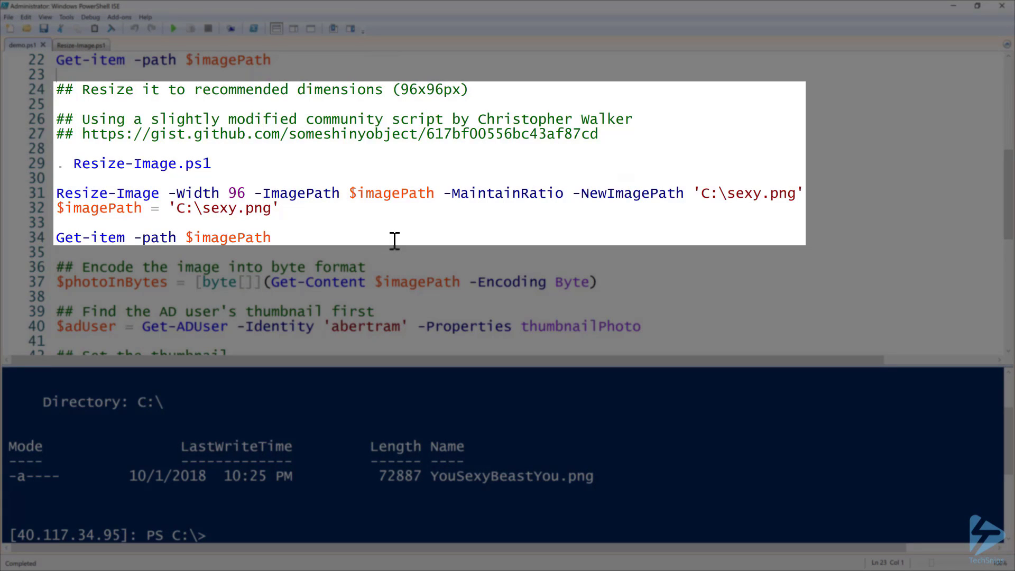
double_click(429, 89)
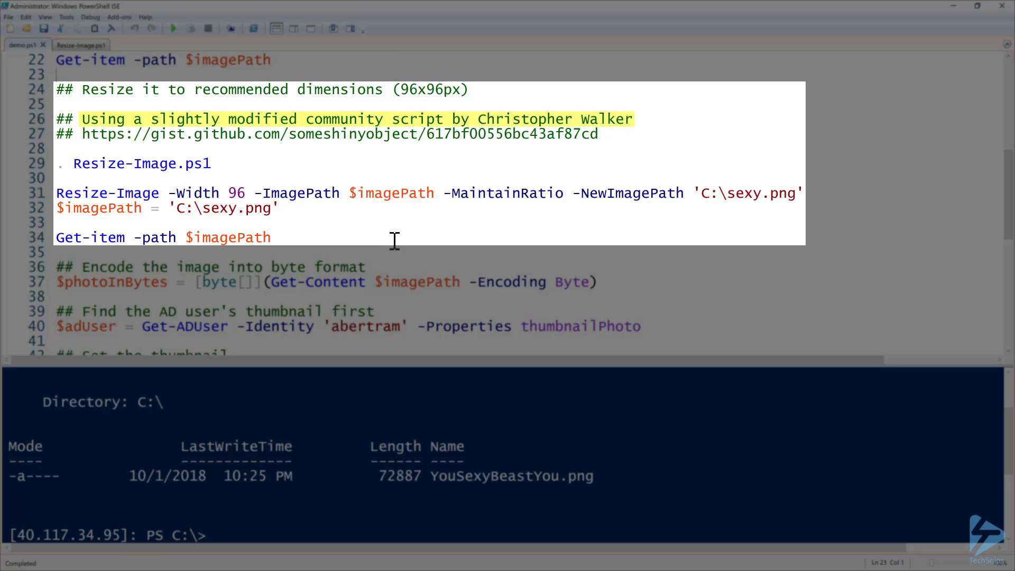
mouse_move(247, 175)
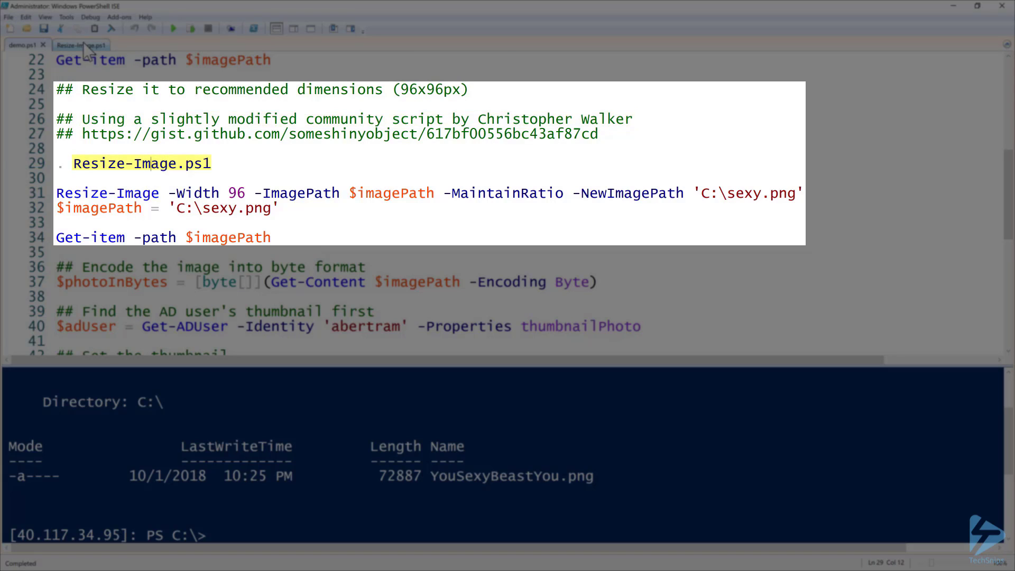
Step: Switch to the Resize-Image.ps1 tab and run its function definition
left_click(74, 44)
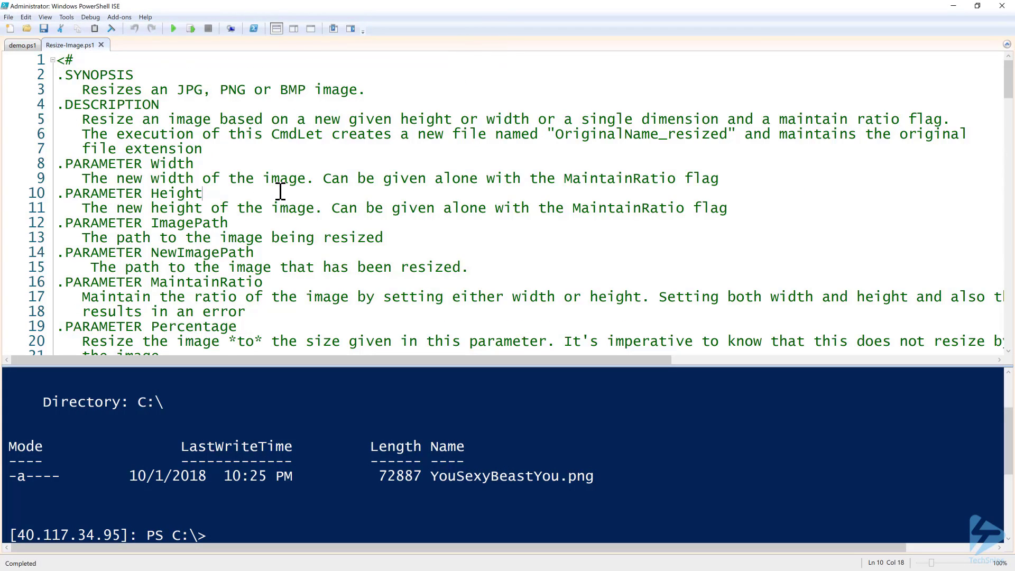
mouse_move(353, 264)
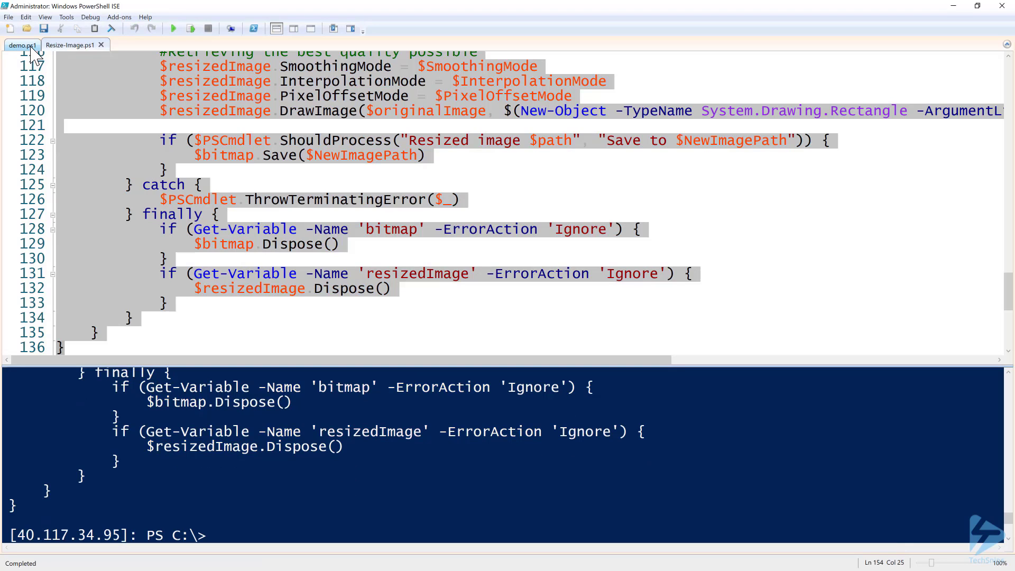
Step: Run Resize-Image to make a 96-pixel sexy.png, then list it with Get-Item
left_click(20, 45)
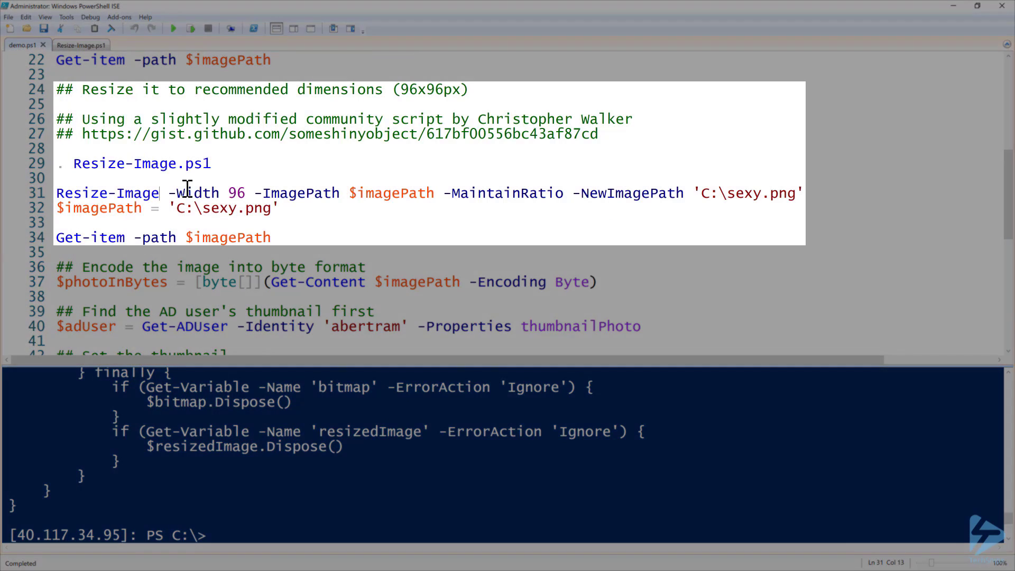
mouse_move(395, 134)
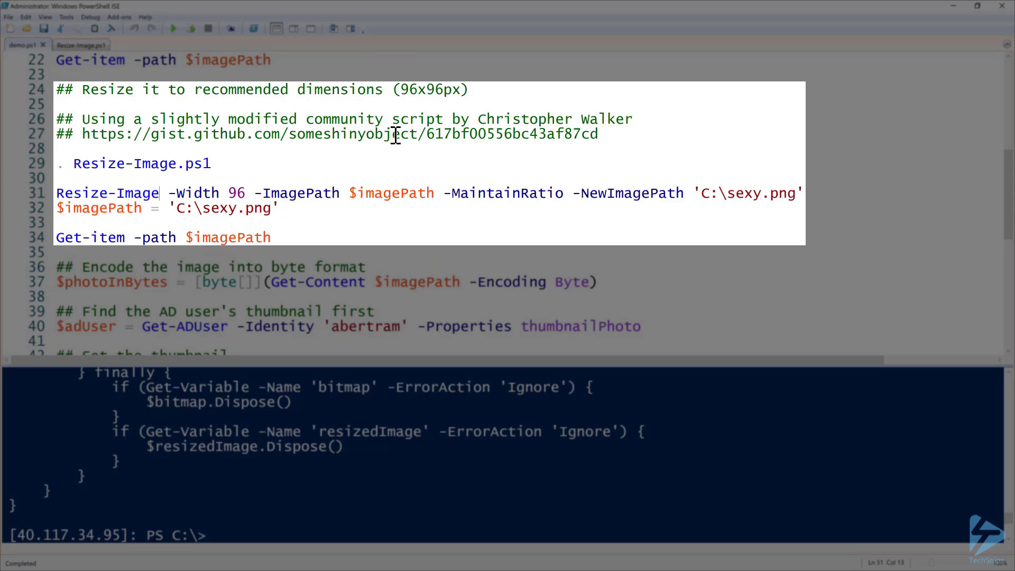
left_click_drag(167, 192, 246, 193)
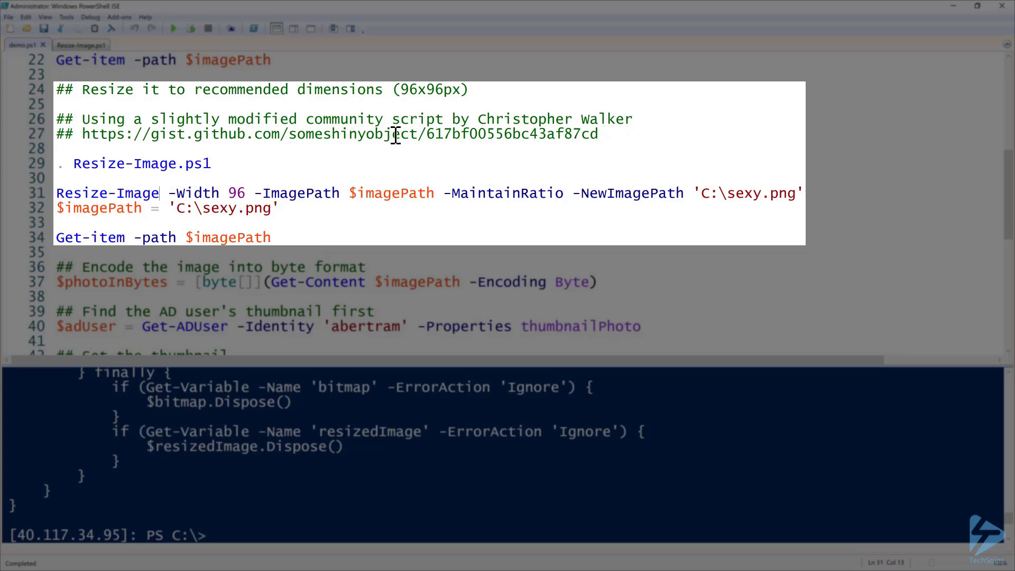
double_click(506, 193)
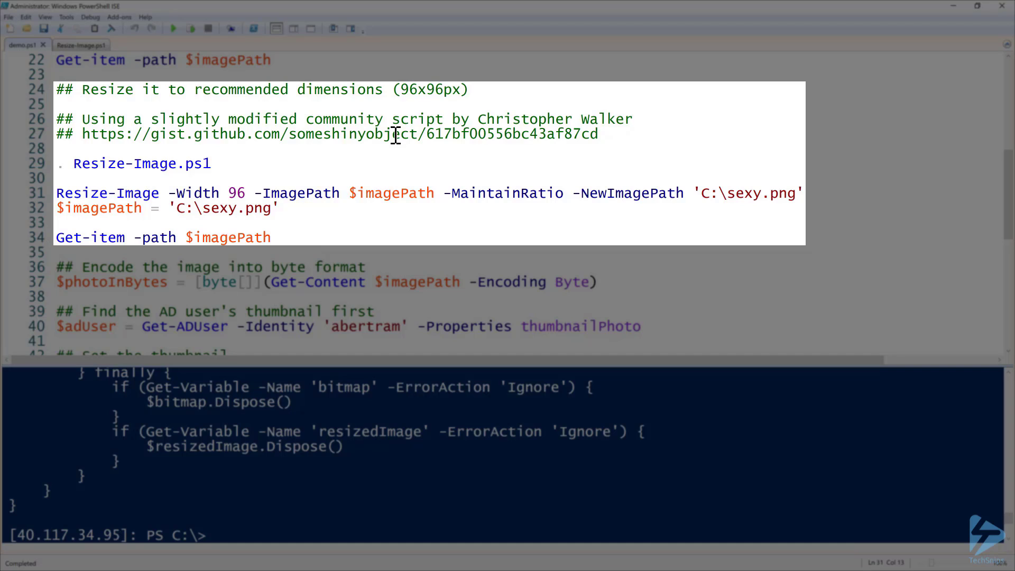
mouse_move(419, 135)
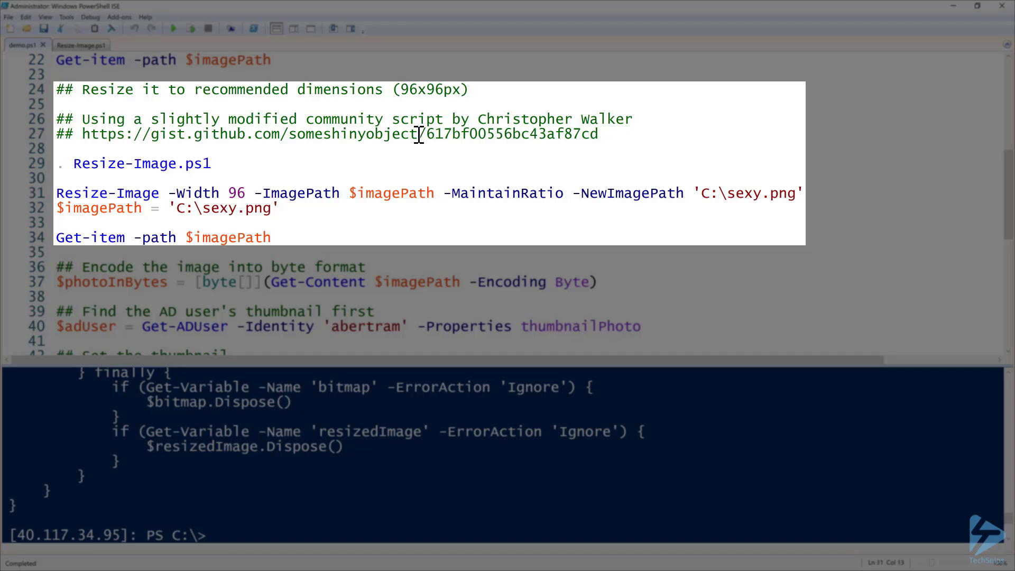
mouse_move(407, 207)
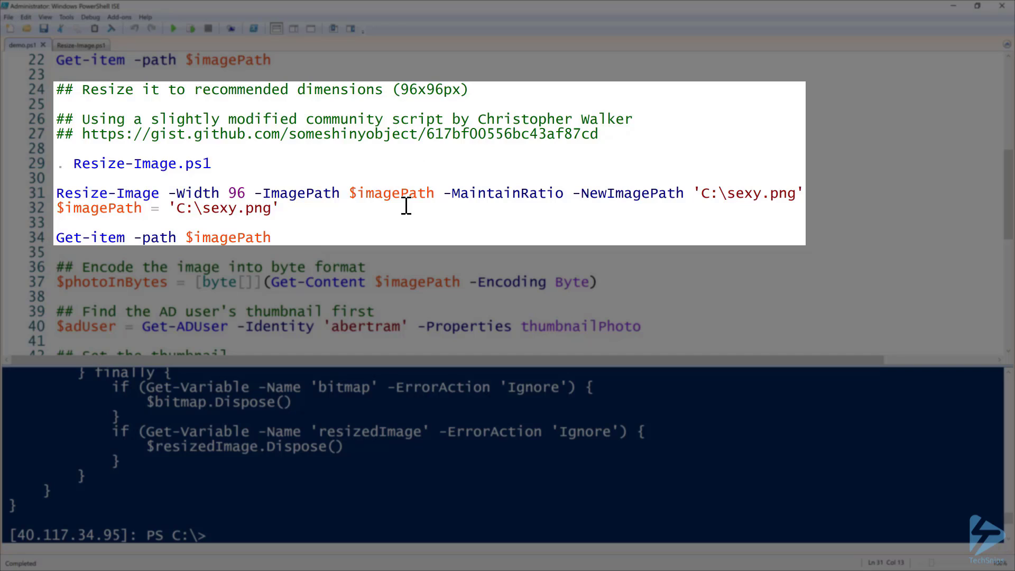
double_click(761, 193)
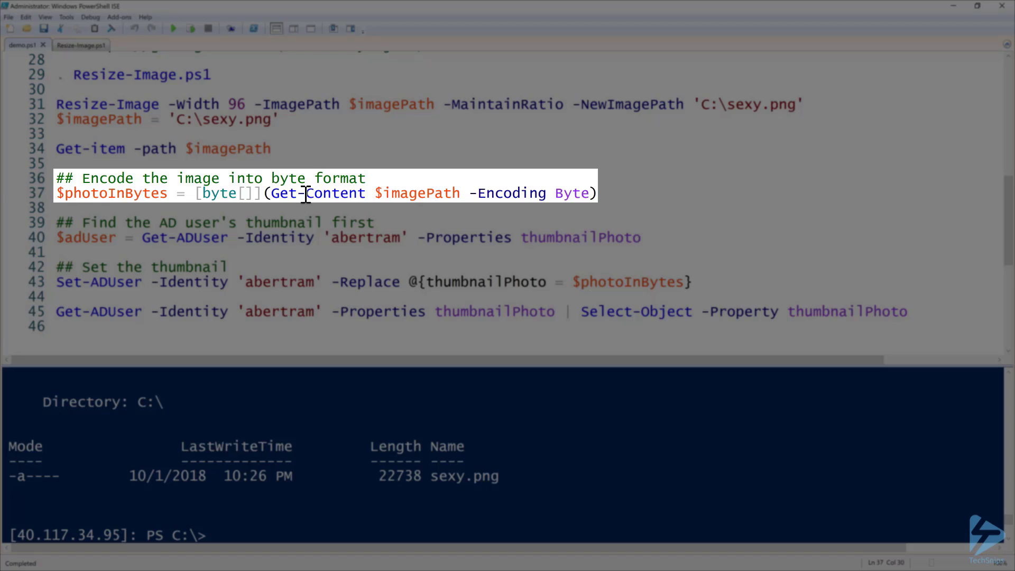
Step: Encode sexy.png as bytes, fetch abertram's AD account, and display $aduser with thumbnailPhoto
left_click(190, 28)
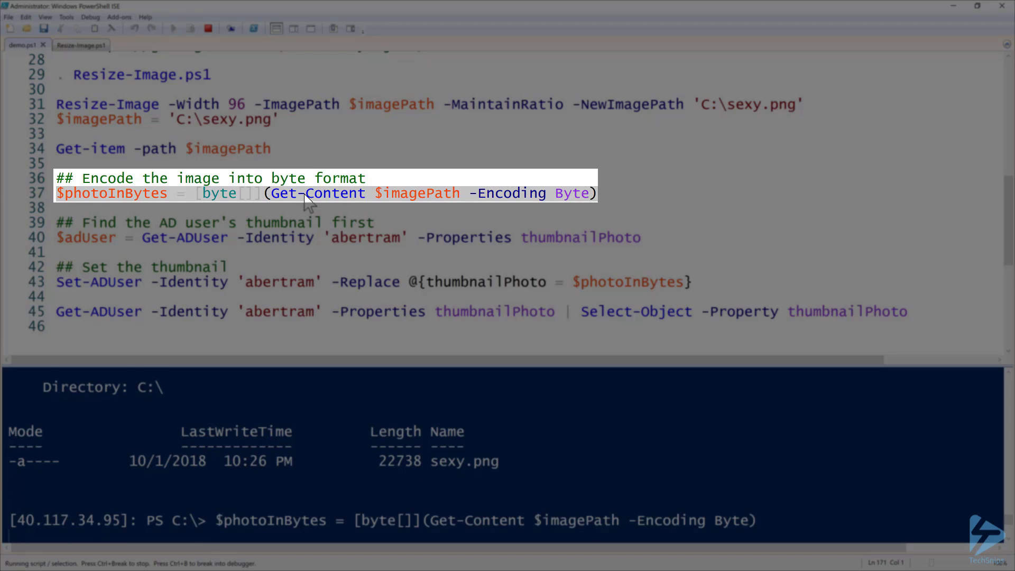
left_click(171, 28)
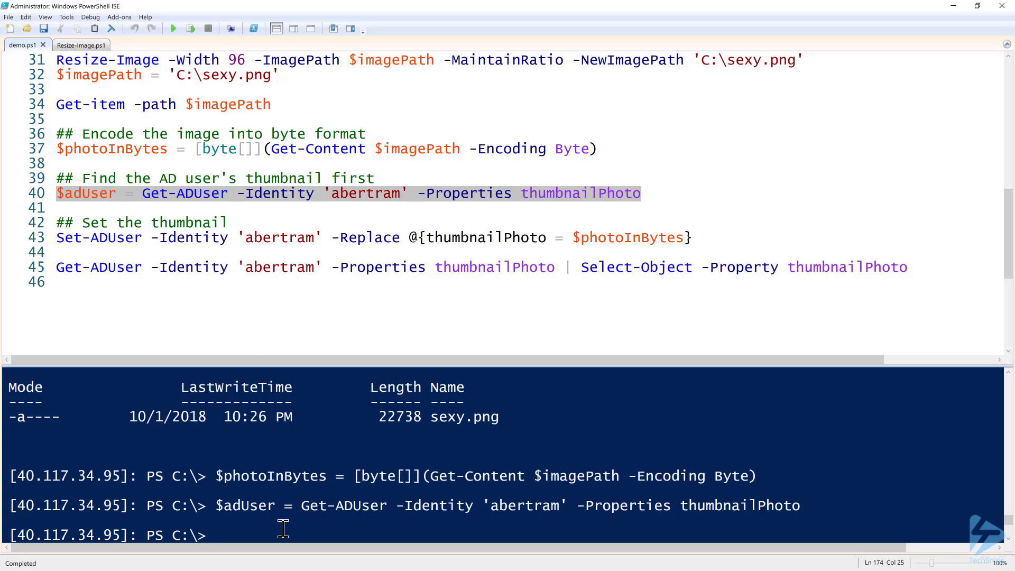
type("$aduser")
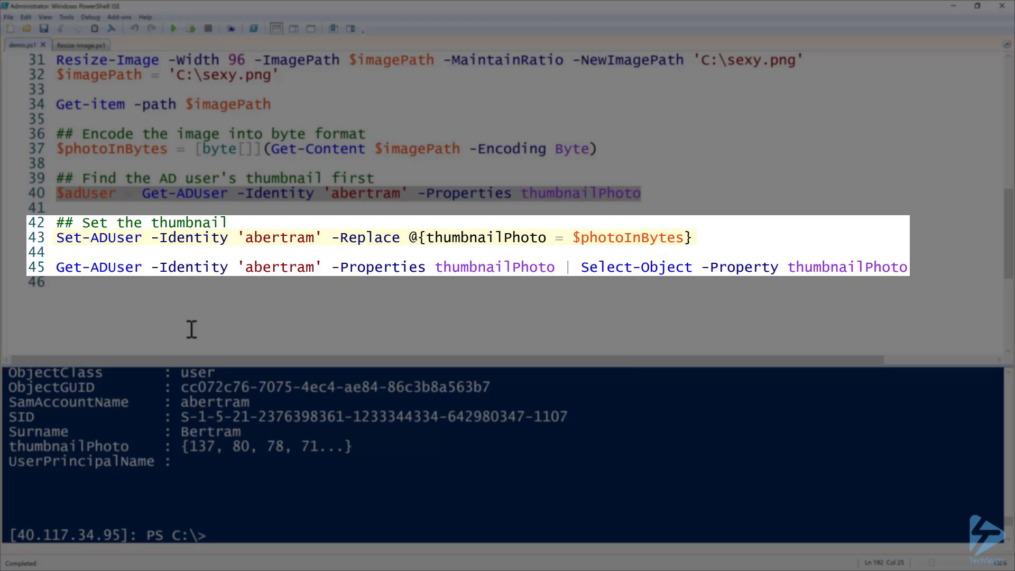
Step: Run Set-ADUser -Replace to store the encoded bytes in abertram's thumbnailPhoto
double_click(98, 238)
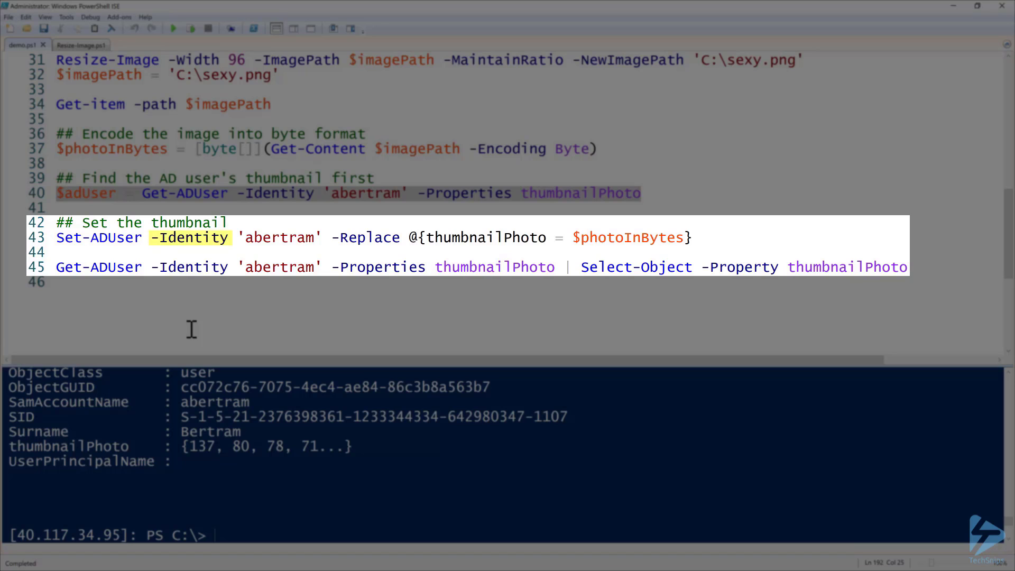
double_click(278, 237)
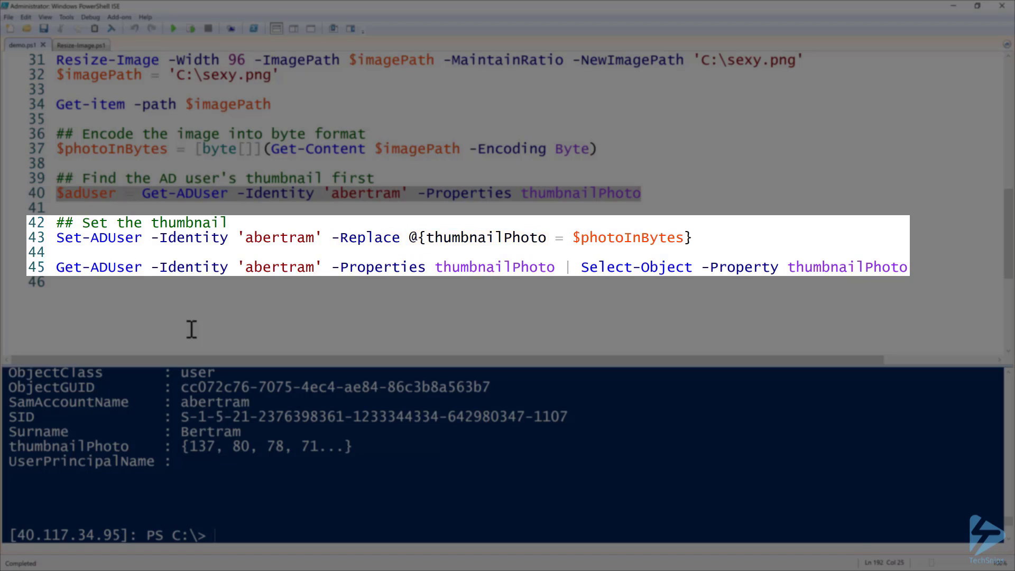
double_click(626, 237)
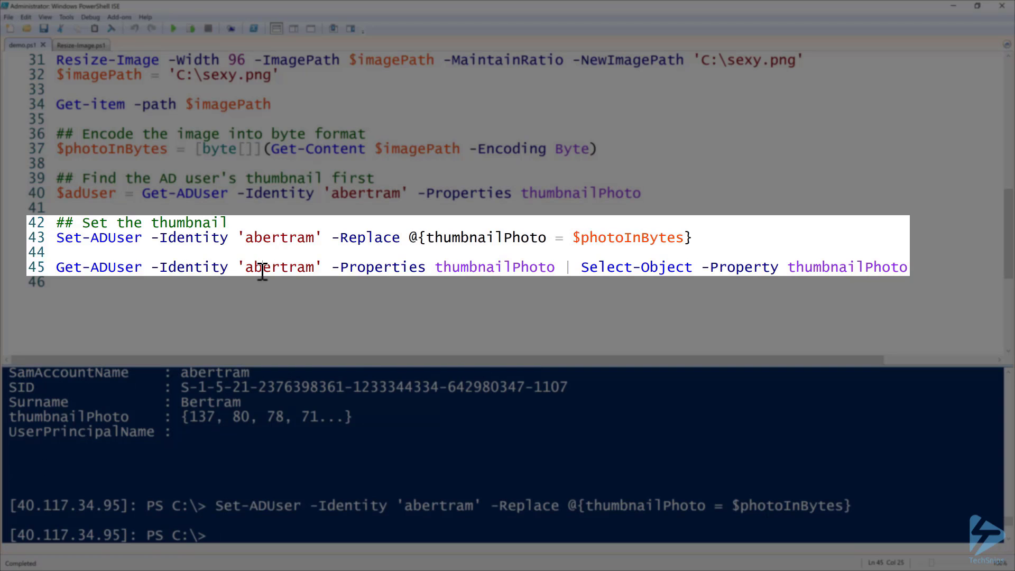
mouse_move(361, 237)
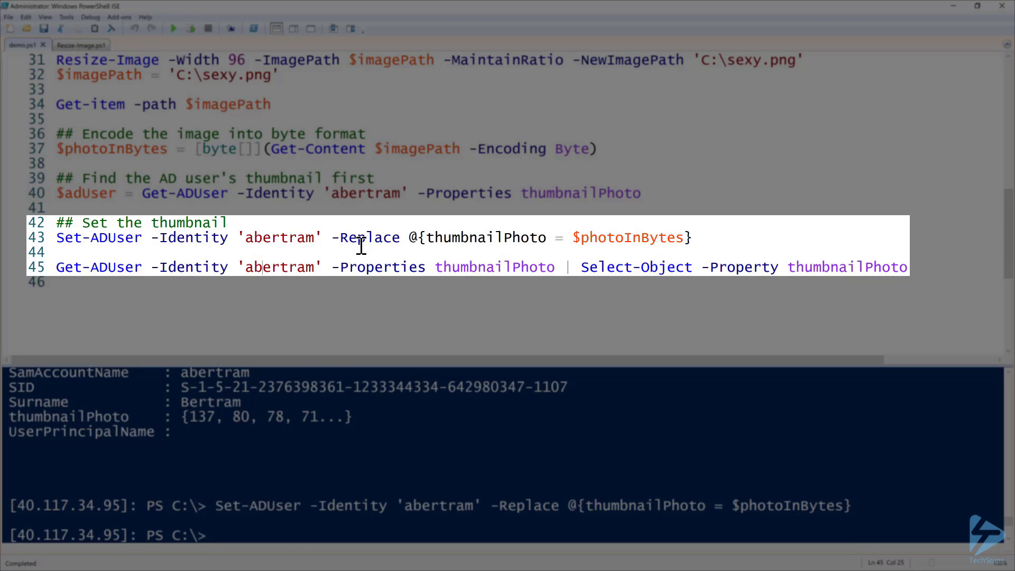